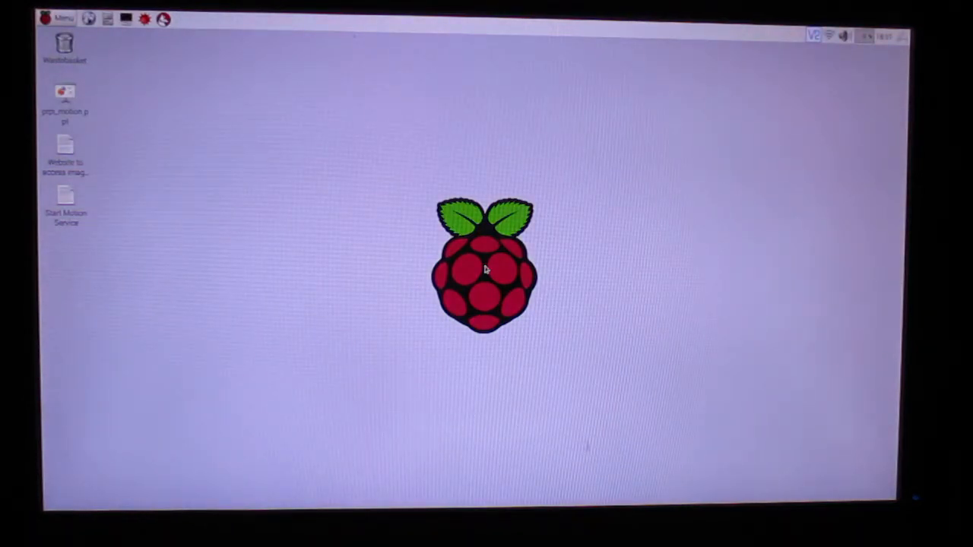
pyautogui.moveTo(490, 389)
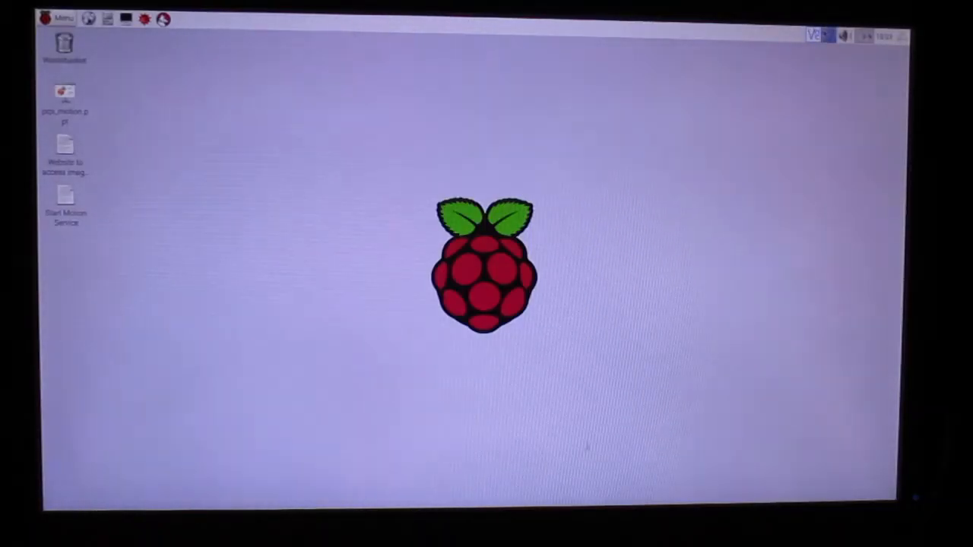
# Launch the Arduino IDE from the Programming menu and get a new blank sketch
pyautogui.click(842, 36)
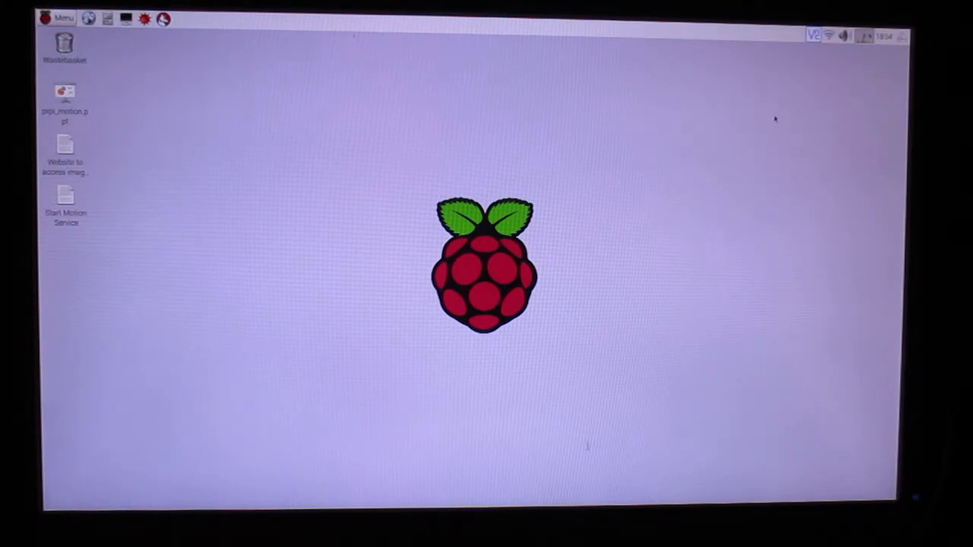
pyautogui.moveTo(833, 146)
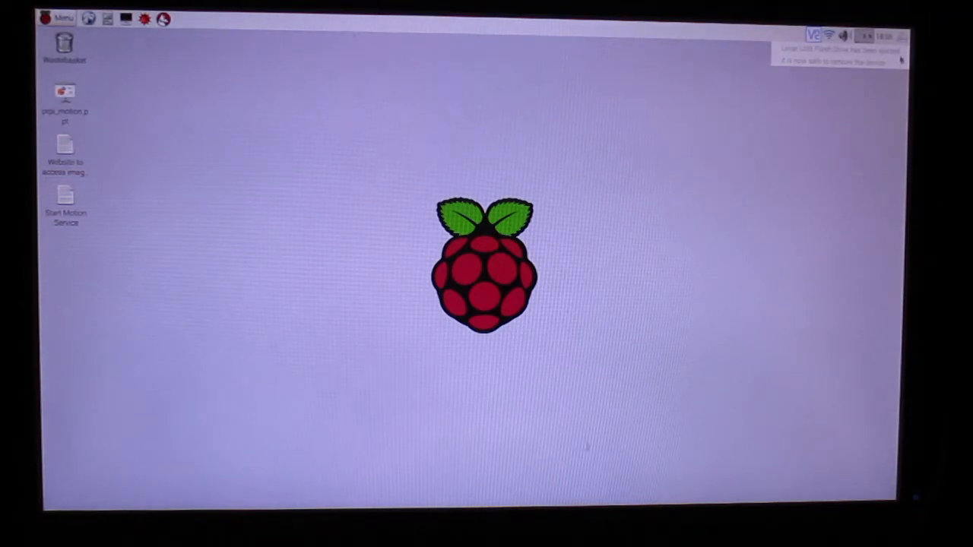
pyautogui.click(901, 58)
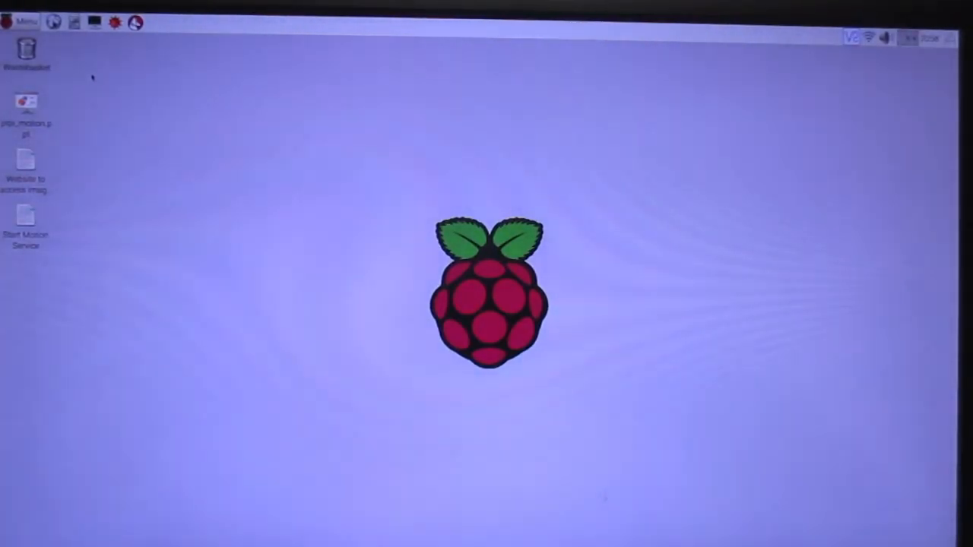
pyautogui.click(23, 21)
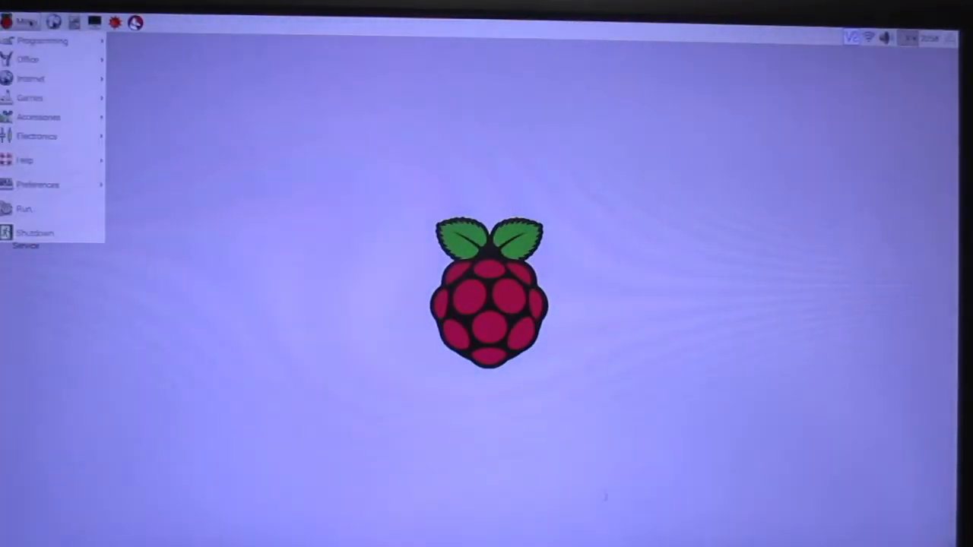
pyautogui.click(43, 39)
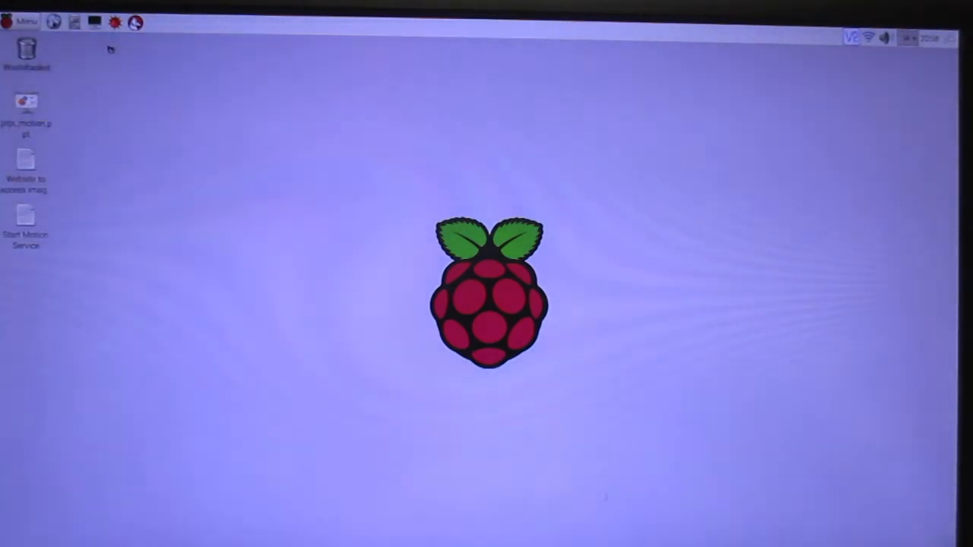
pyautogui.click(134, 23)
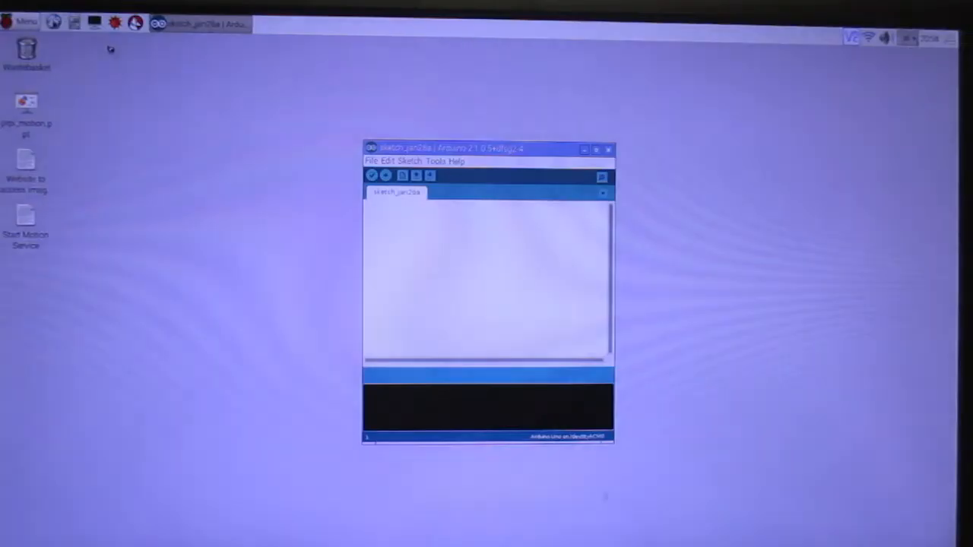
# Declare const int ledPin = 10 and long interval = 2000 at the top of the sketch
pyautogui.write('const')
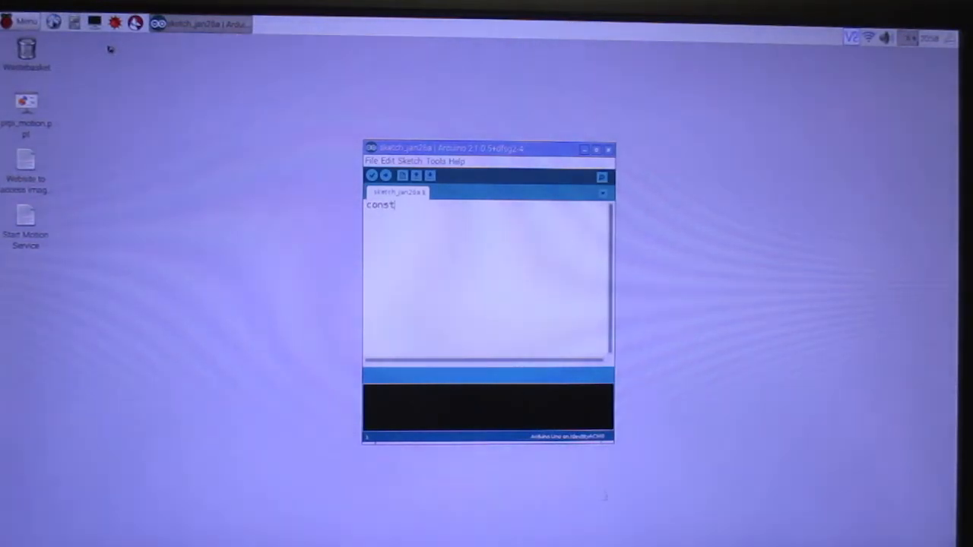
pyautogui.write('int')
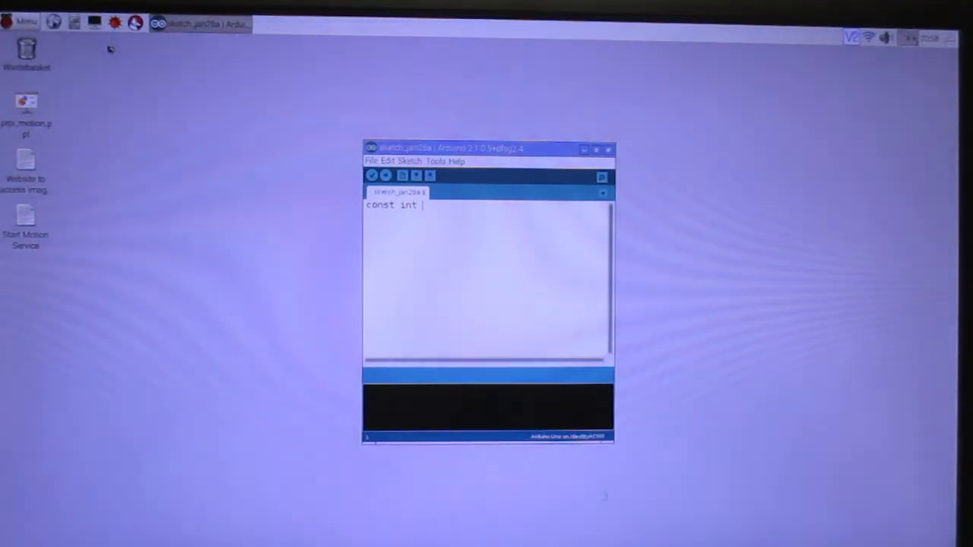
pyautogui.write('ledPin')
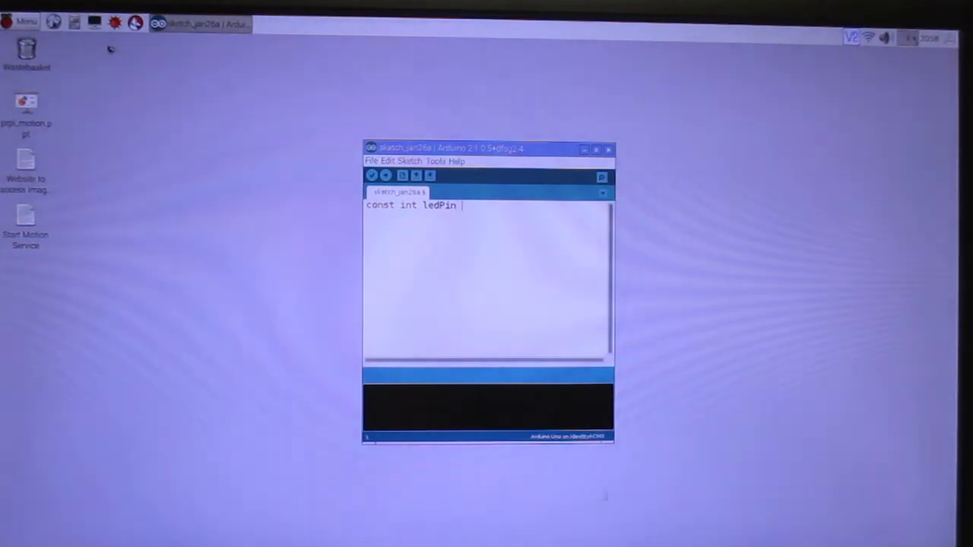
pyautogui.write('= 10;')
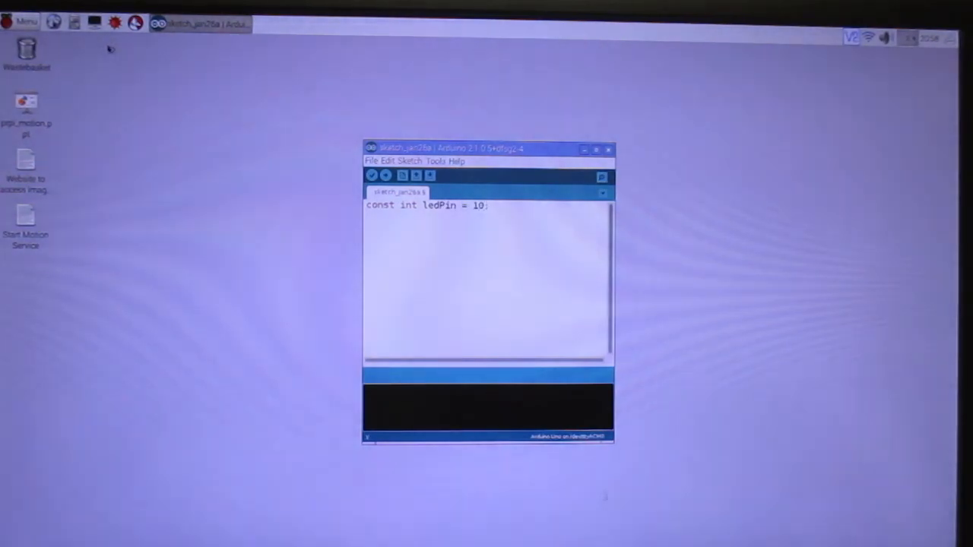
pyautogui.write('long inter')
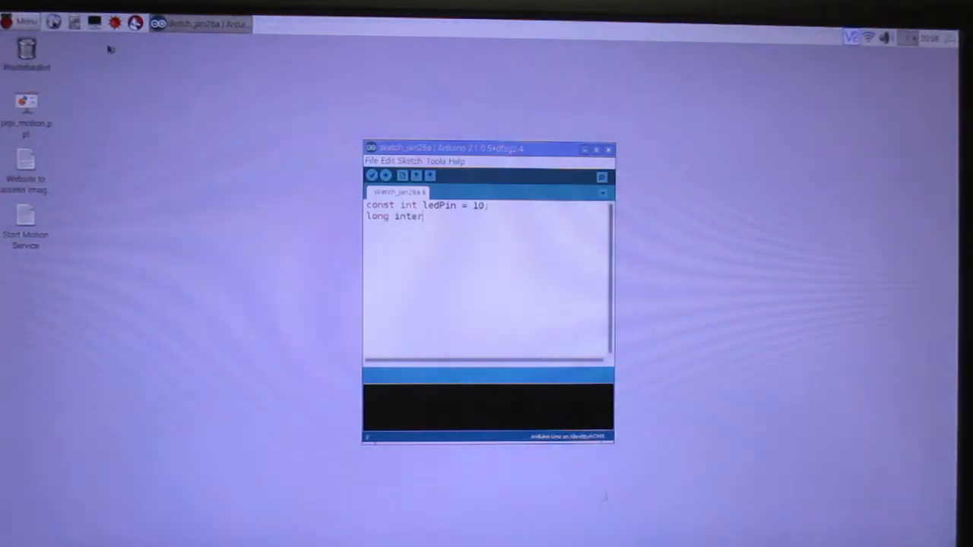
pyautogui.write('val = 200')
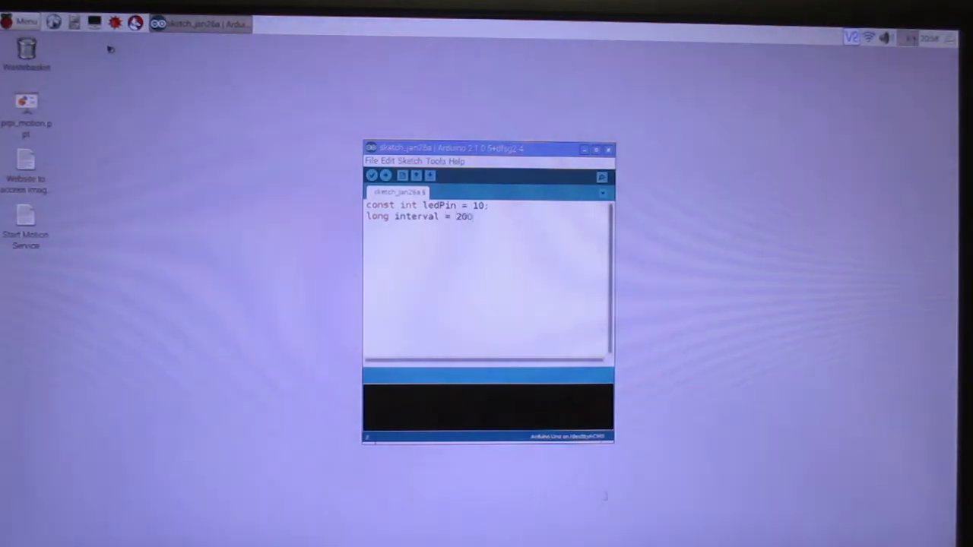
pyautogui.write('0;')
pyautogui.write('void setup(')
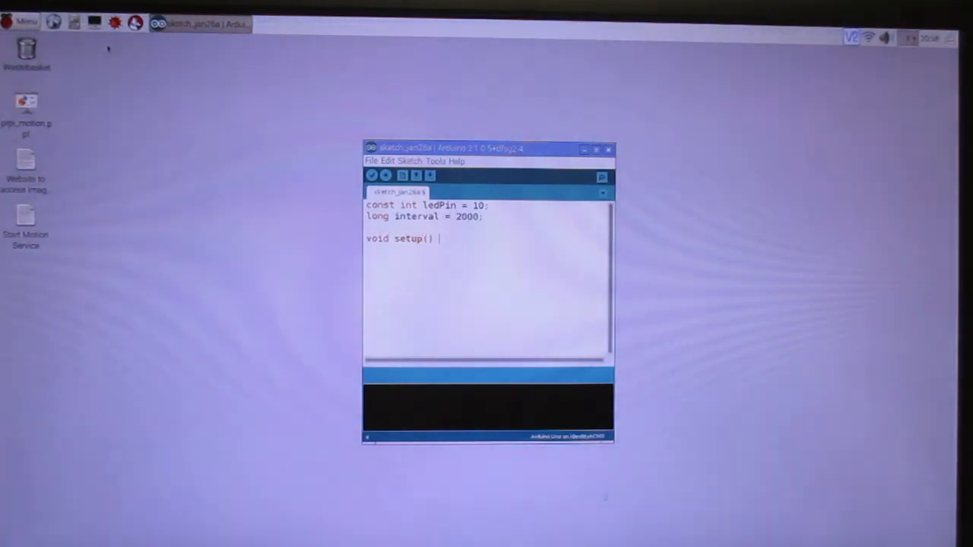
# Write the setup() body setting ledPin as an OUTPUT pin
pyautogui.write('{')
pyautogui.write('pinMode(l')
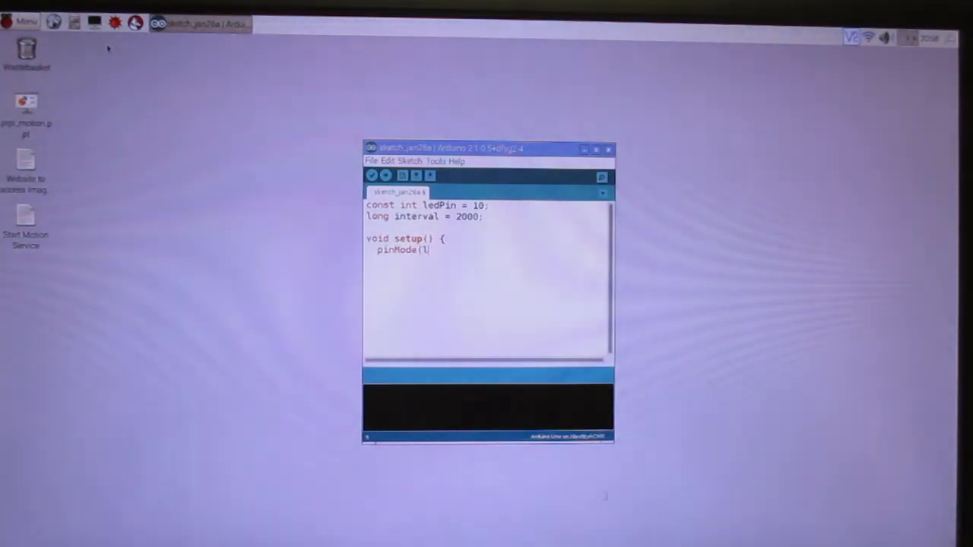
pyautogui.write('edPin, OUTPUT);')
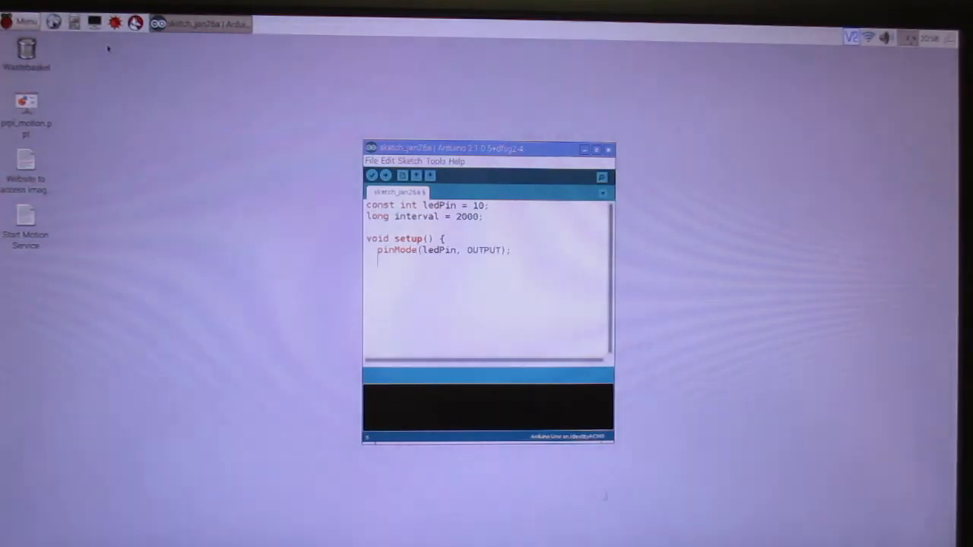
pyautogui.write('}')
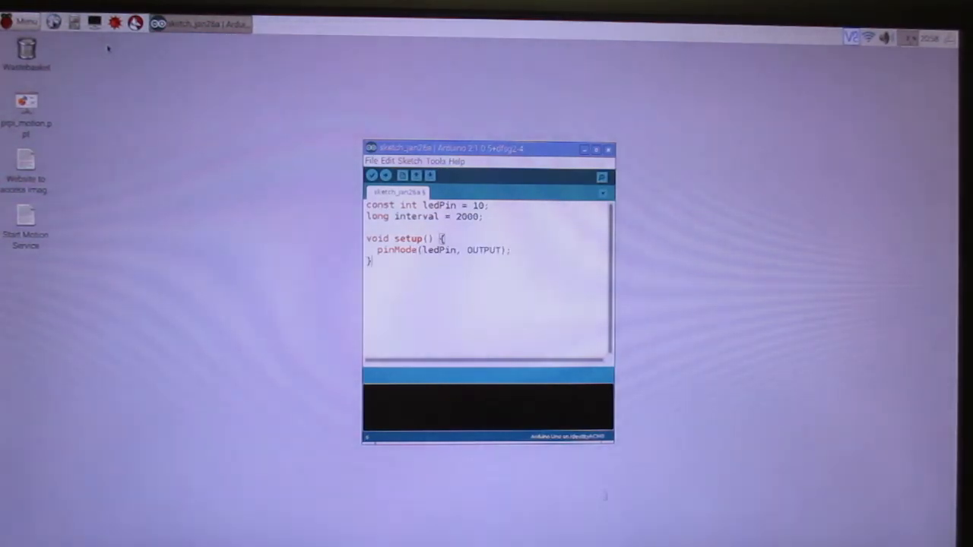
# Write void loop() with digitalWrite(ledPin, HIGH), delay(interval), digitalWrite(ledPin, LOW), delay(interval)
pyautogui.write('void loop (')
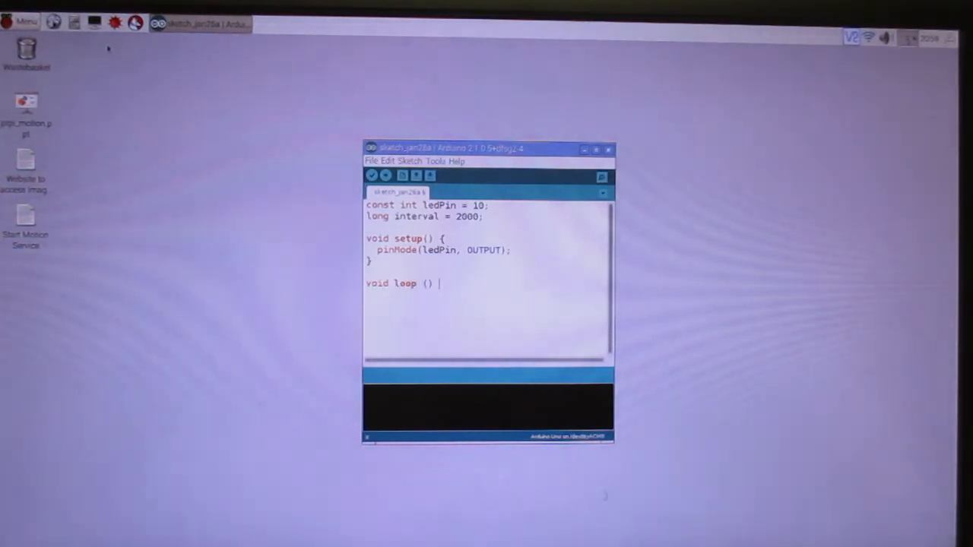
pyautogui.write('{')
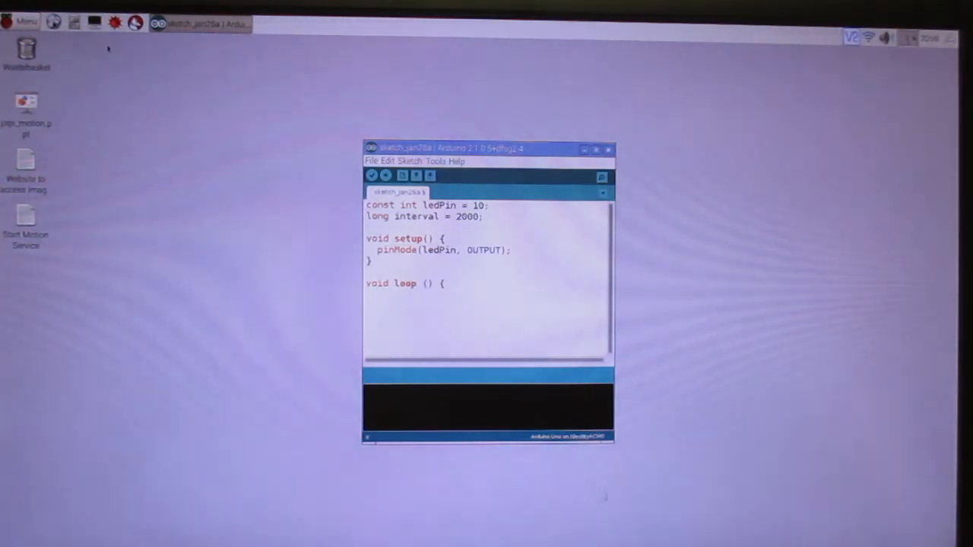
pyautogui.write('digital')
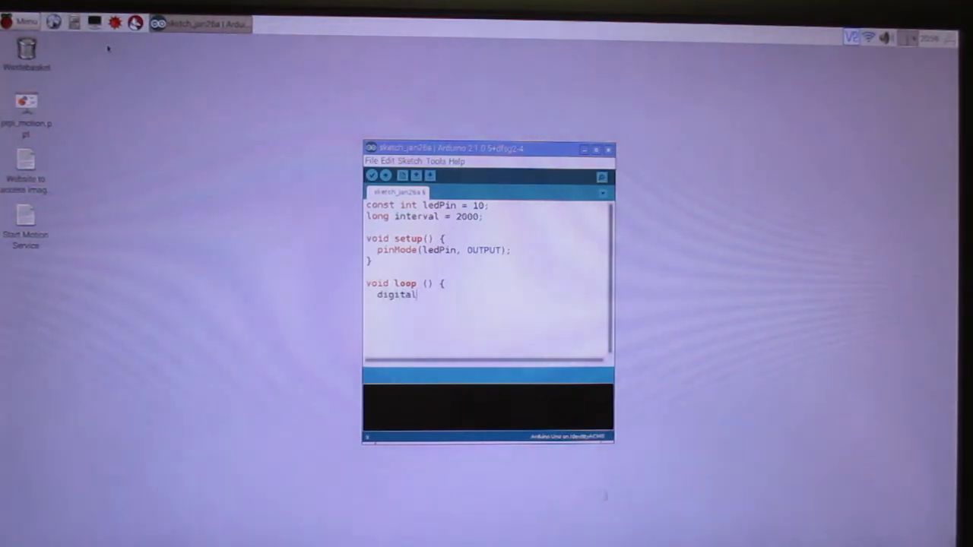
pyautogui.write('Write(ledPin, HIGH')
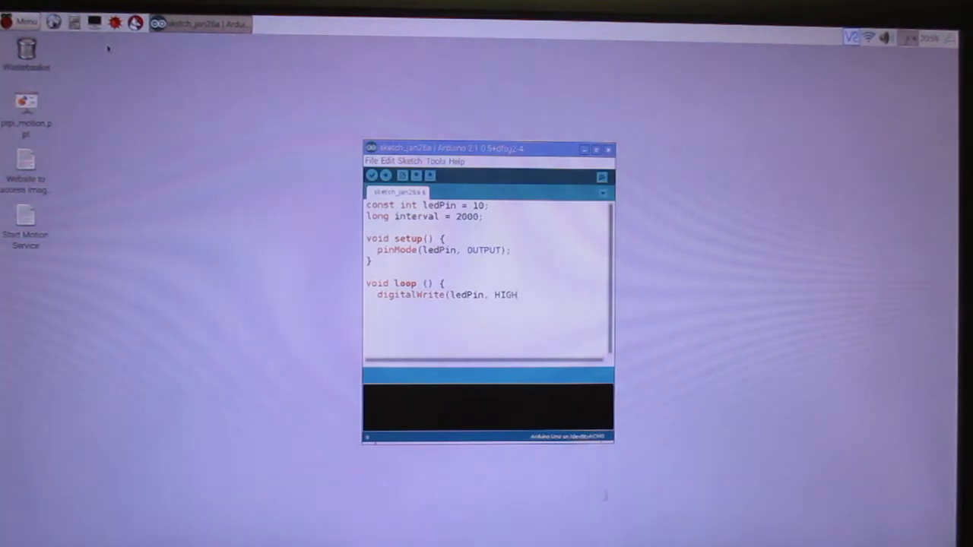
pyautogui.write(');')
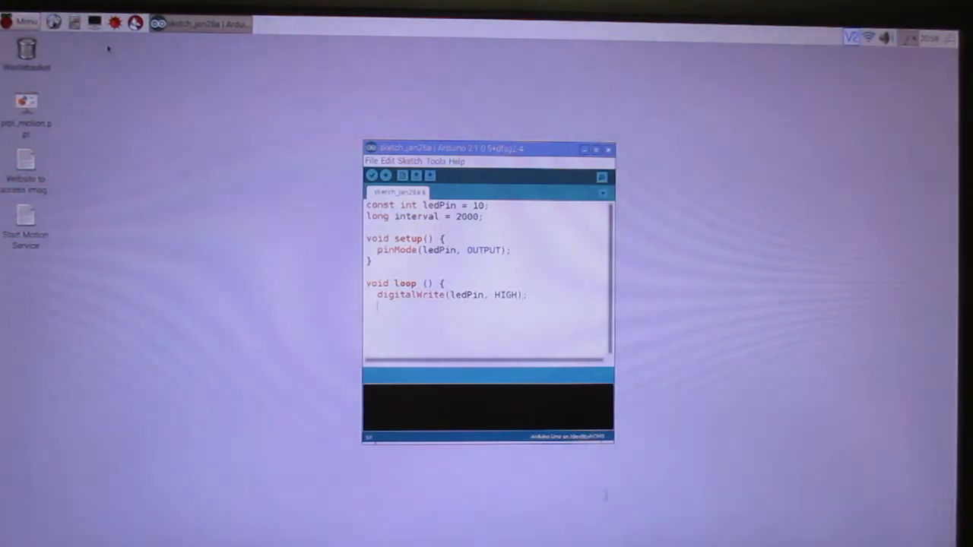
pyautogui.write('delay(interv')
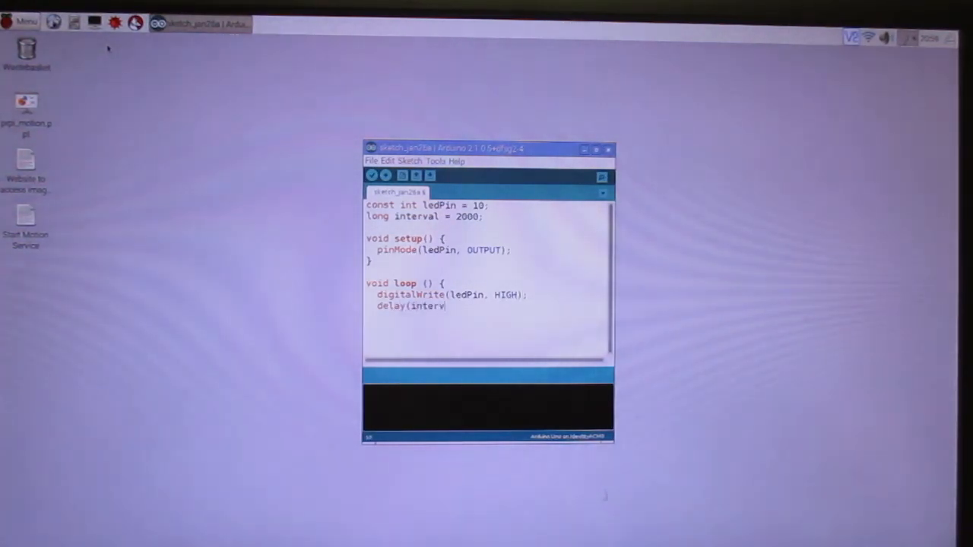
pyautogui.write('al);')
pyautogui.write('digitalWrite(')
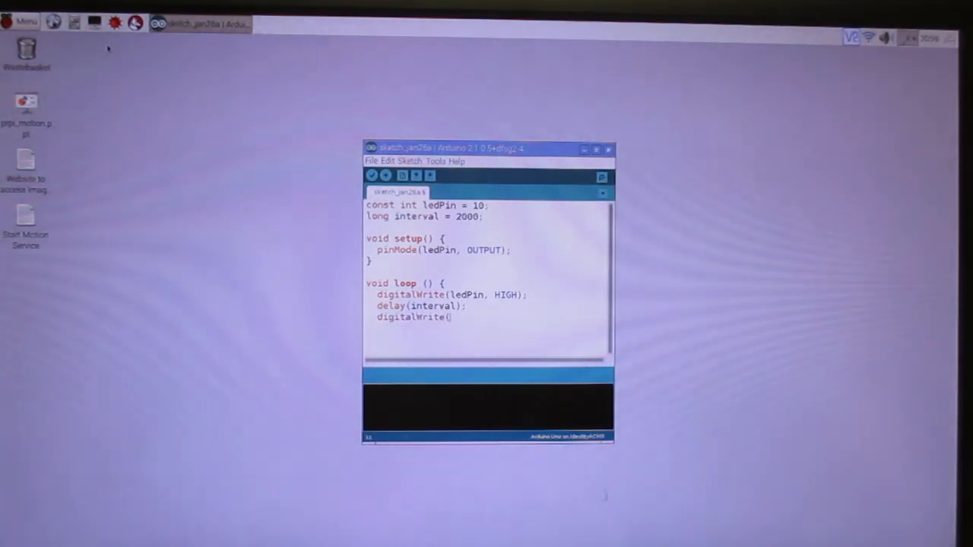
pyautogui.write('ledPin, LOW')
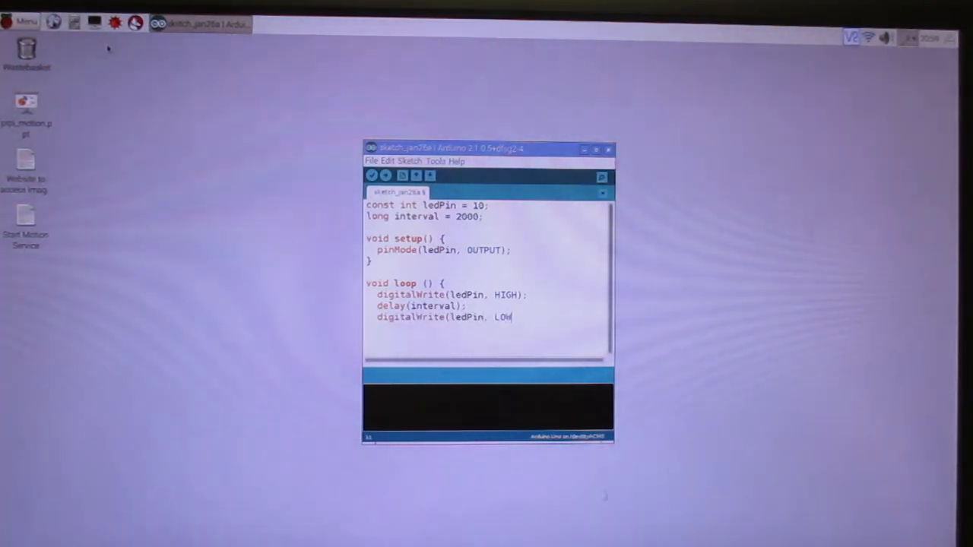
pyautogui.write(');')
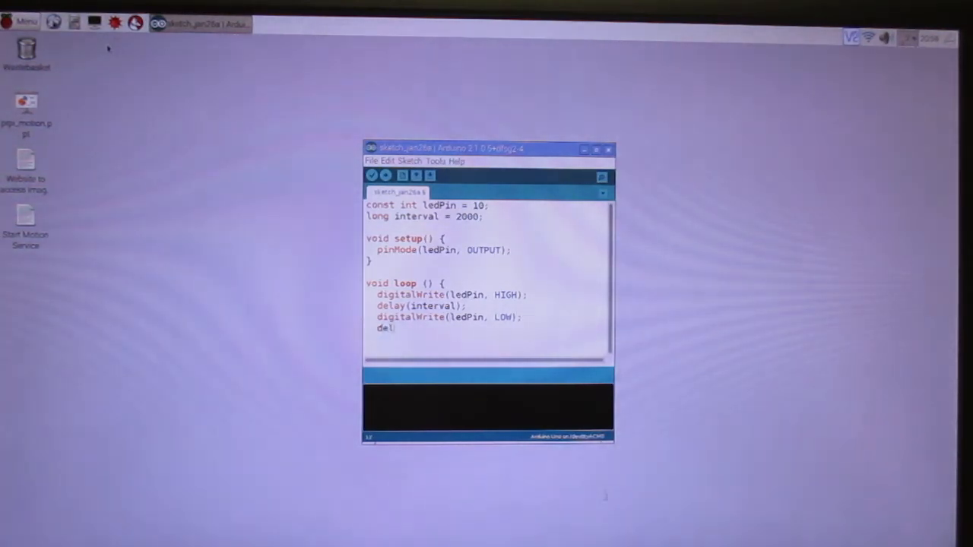
pyautogui.write('ay(interval);')
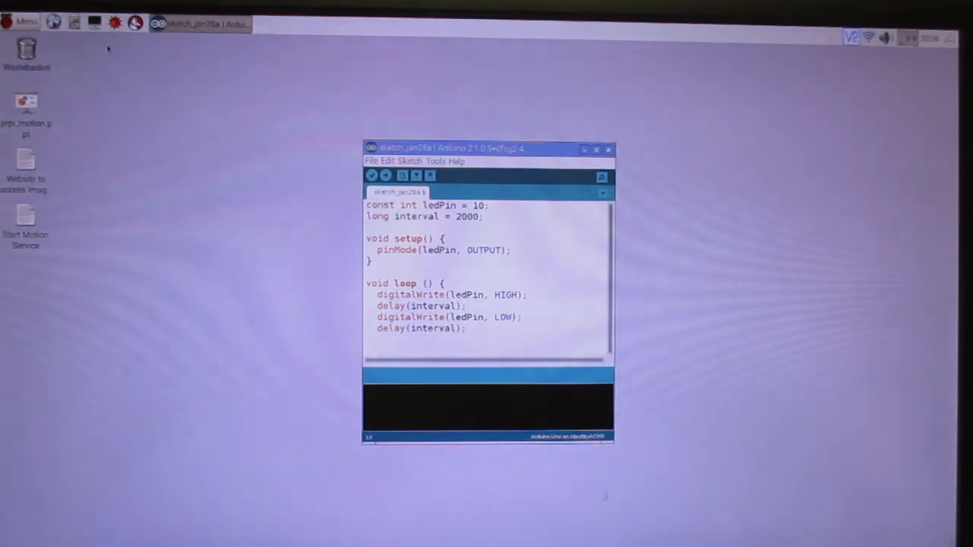
pyautogui.write('}')
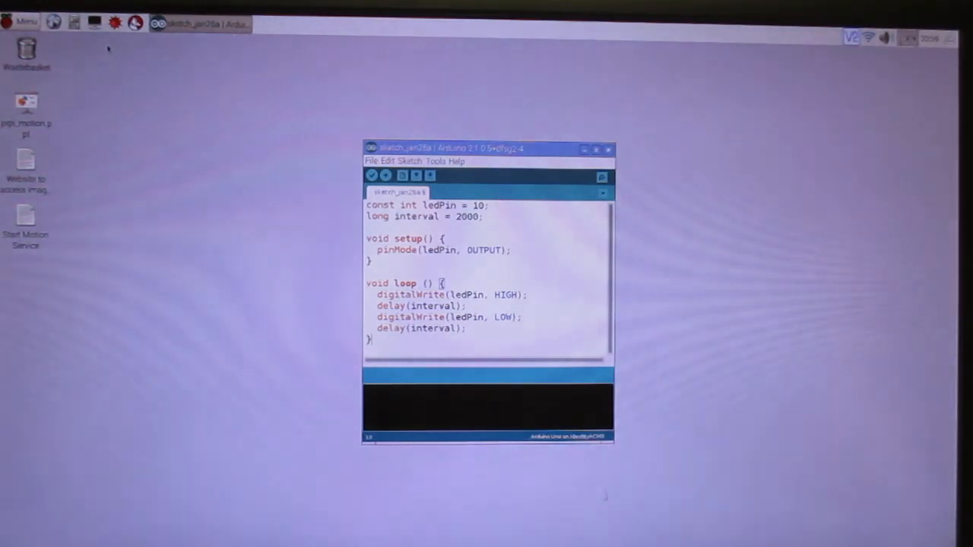
pyautogui.moveTo(297, 163)
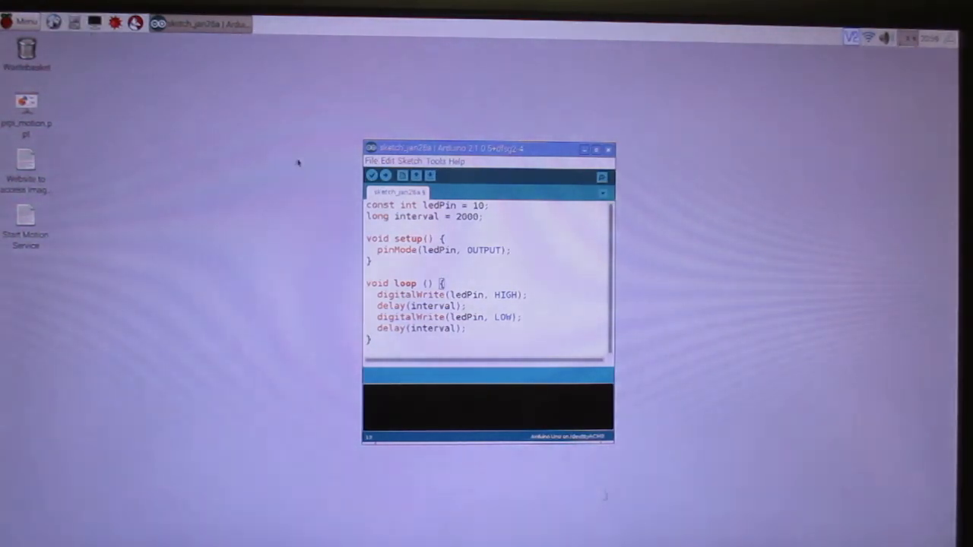
# Compile the sketch with Verify (1,060 of 32,256 bytes) and bring up the File menu for upload
pyautogui.click(371, 161)
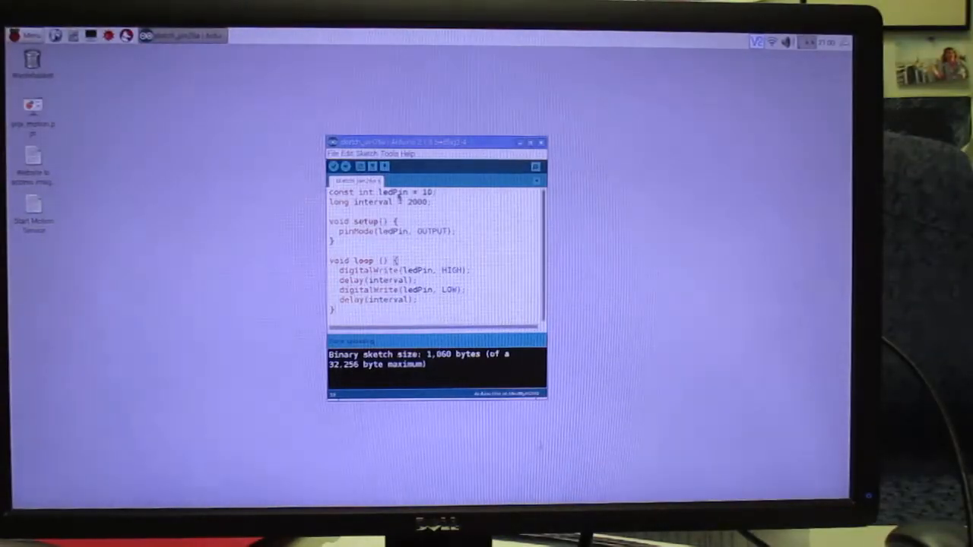
pyautogui.click(334, 152)
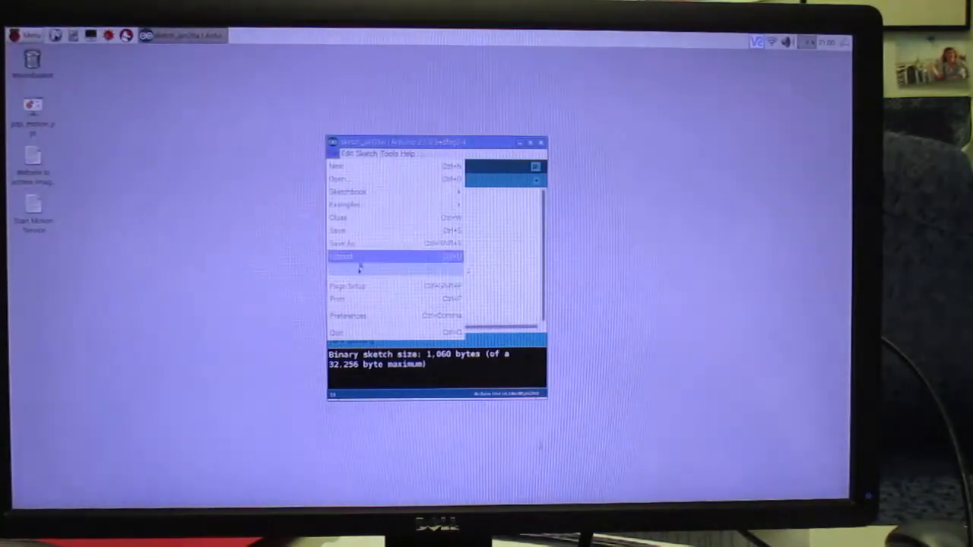